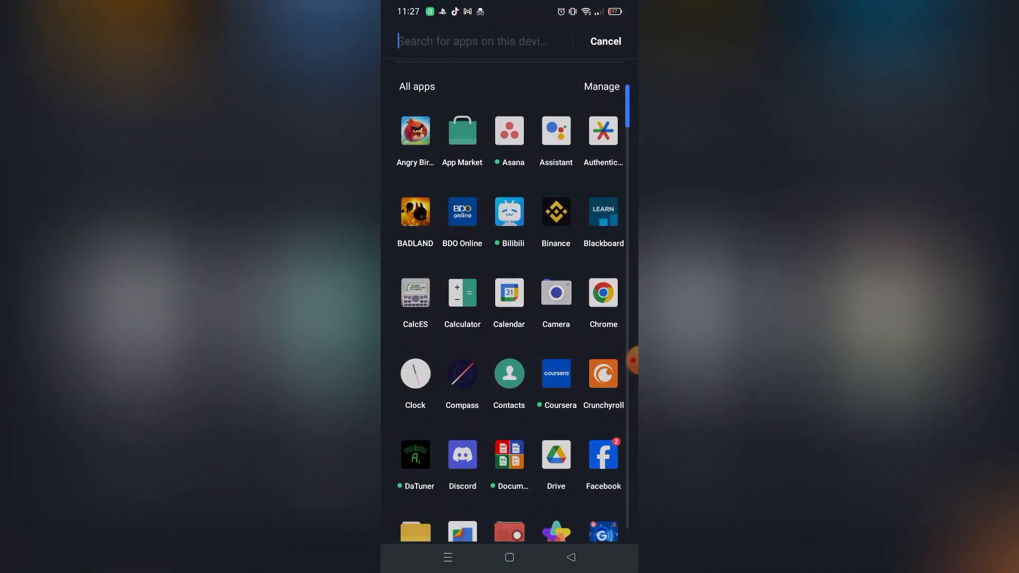
- Launch Crunchyroll from the app drawer to reach its popular anime home screen
click(603, 374)
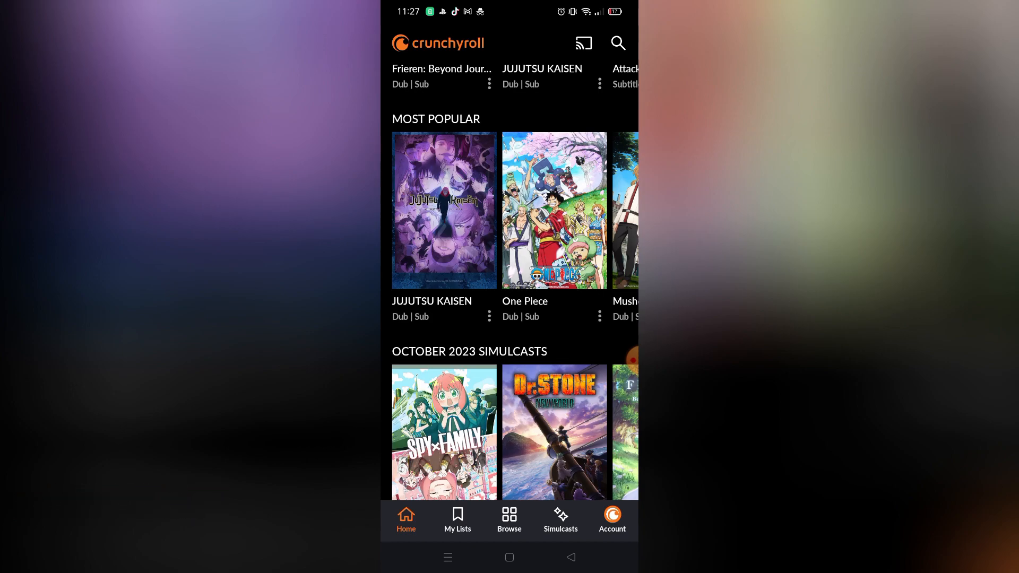
- From the Account tab, open Membership Plan showing the free membership and premium offer
click(612, 520)
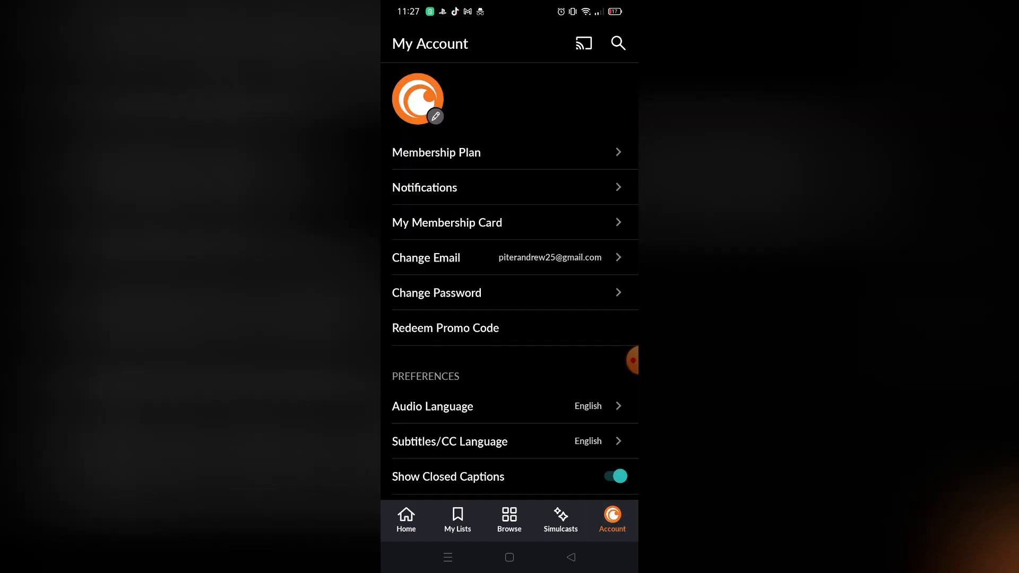
scroll(down, 3)
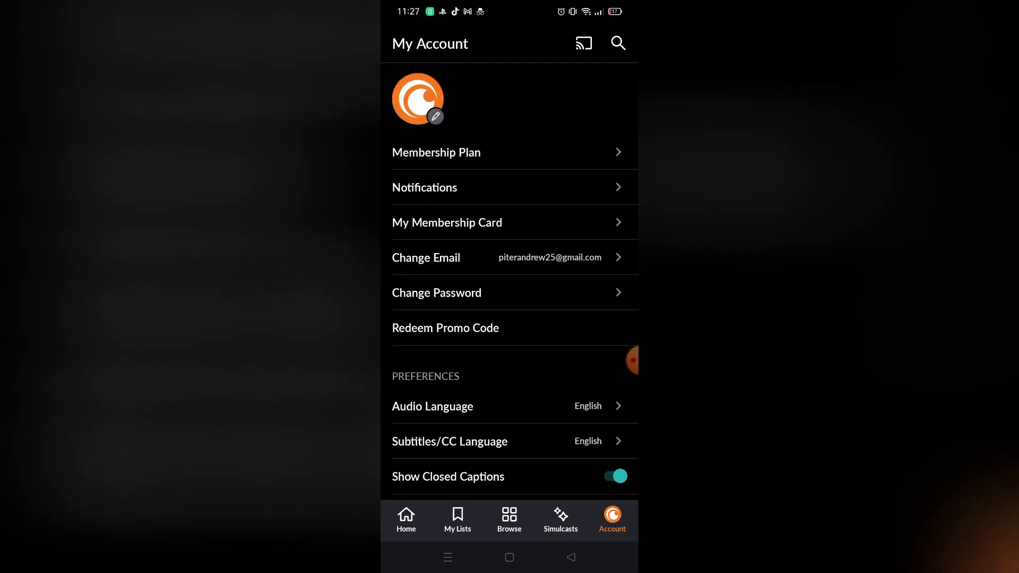
click(435, 152)
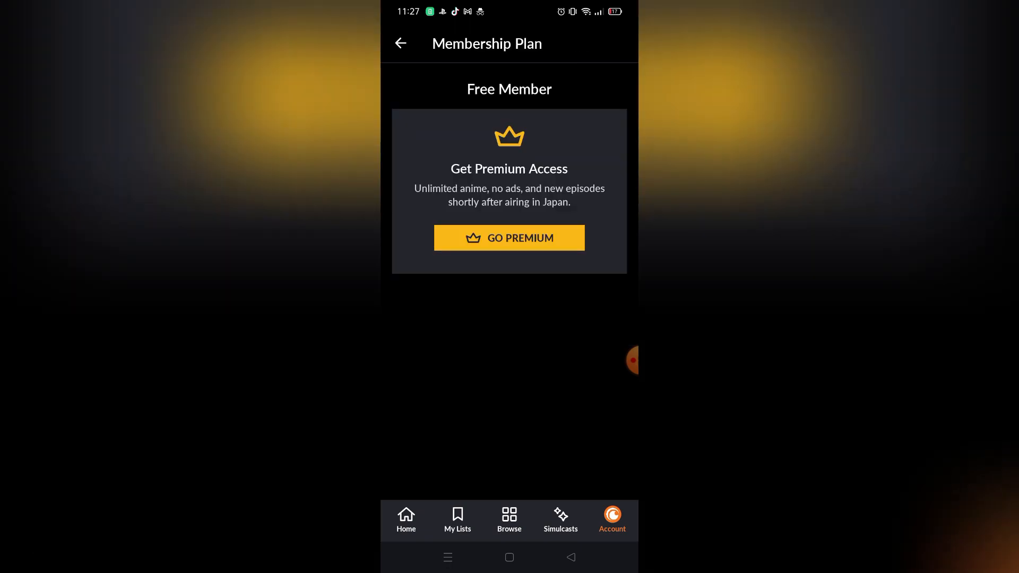
- Choose Go Premium and start the Fan plan subscription with its 14-day free trial
click(509, 237)
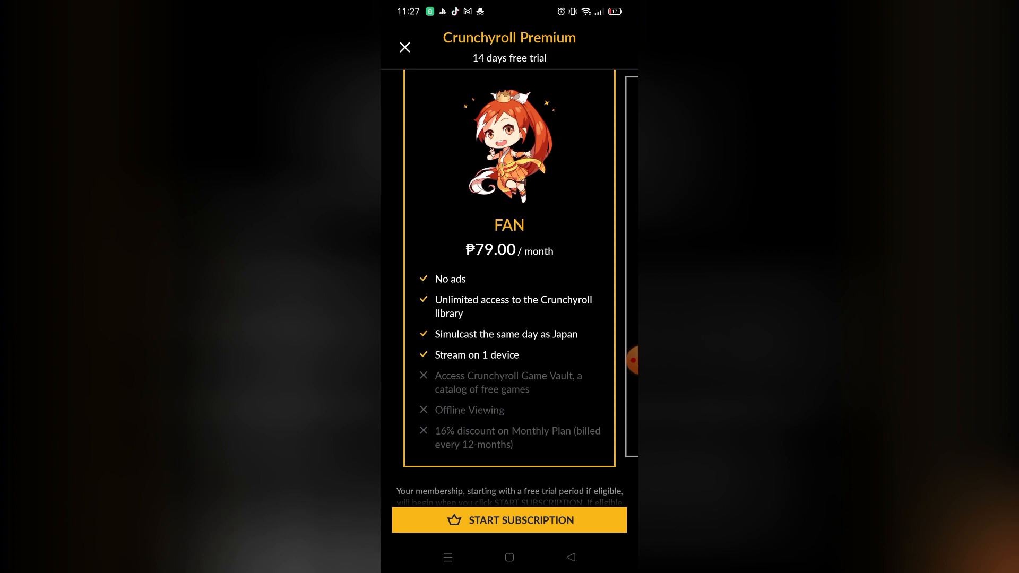
click(509, 520)
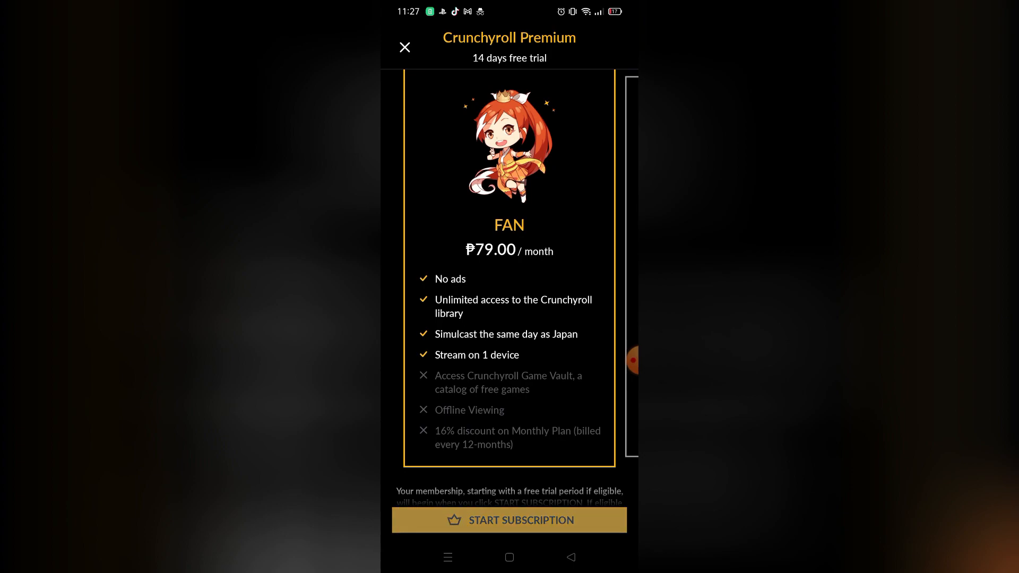
click(509, 520)
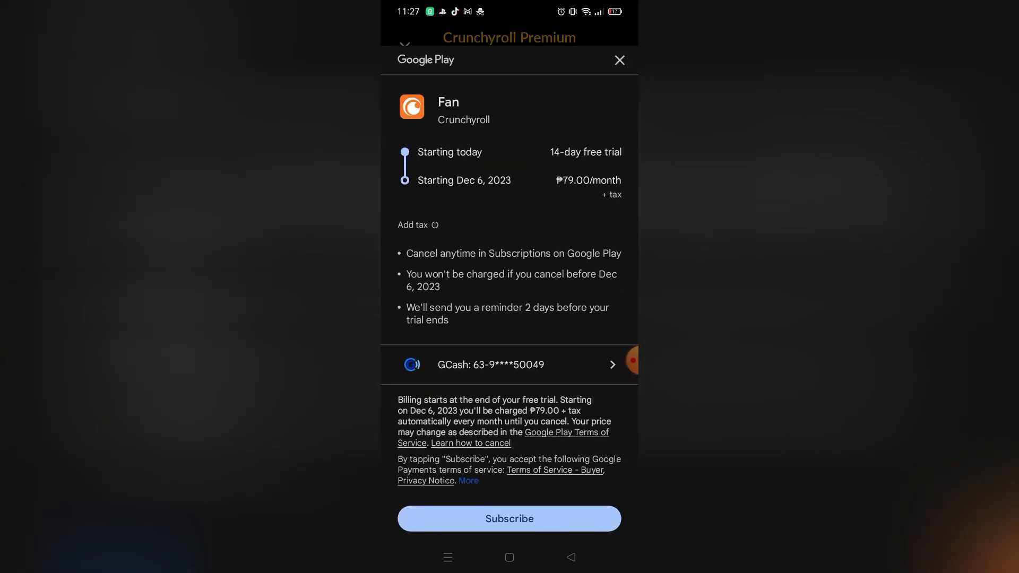
- Tap the GCash payment row in the checkout sheet to show Google Play payment methods
click(509, 365)
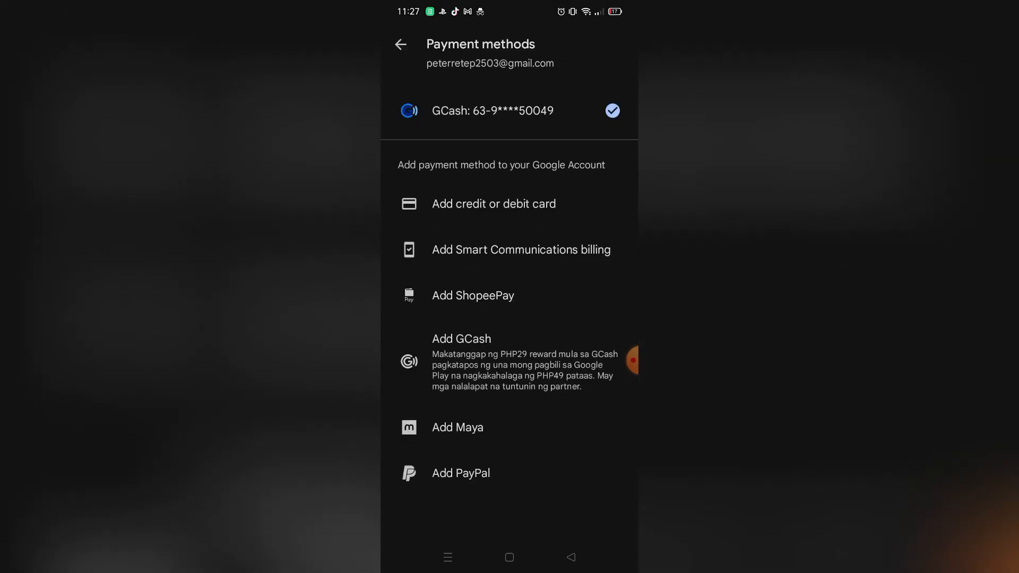